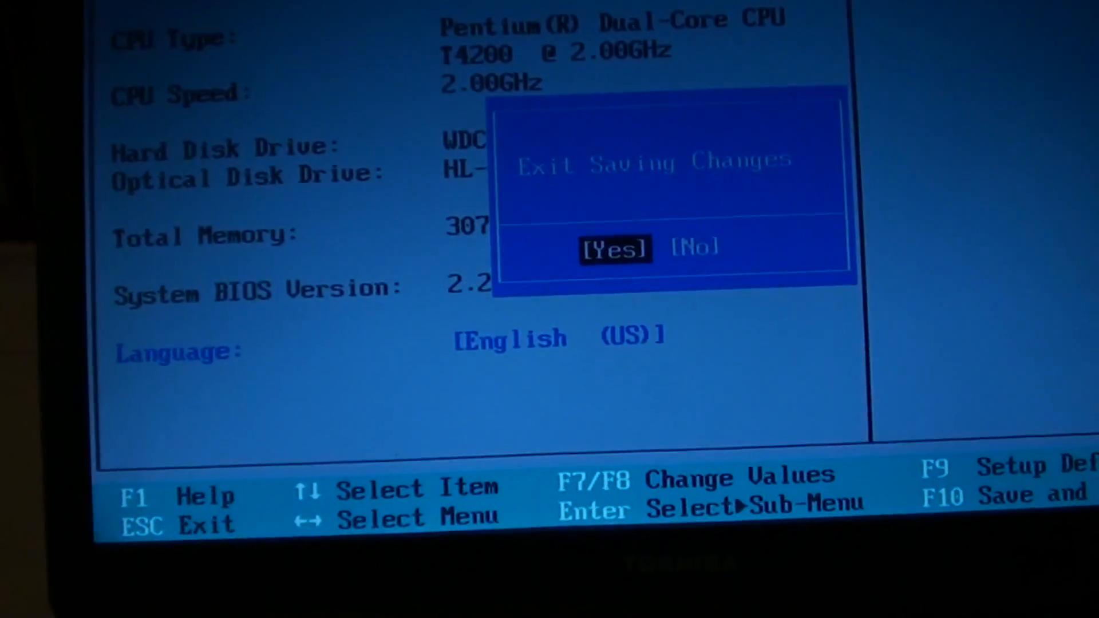
Confirm [Yes] in the Exit Saving Changes dialog to save and reboot.
key(Return)
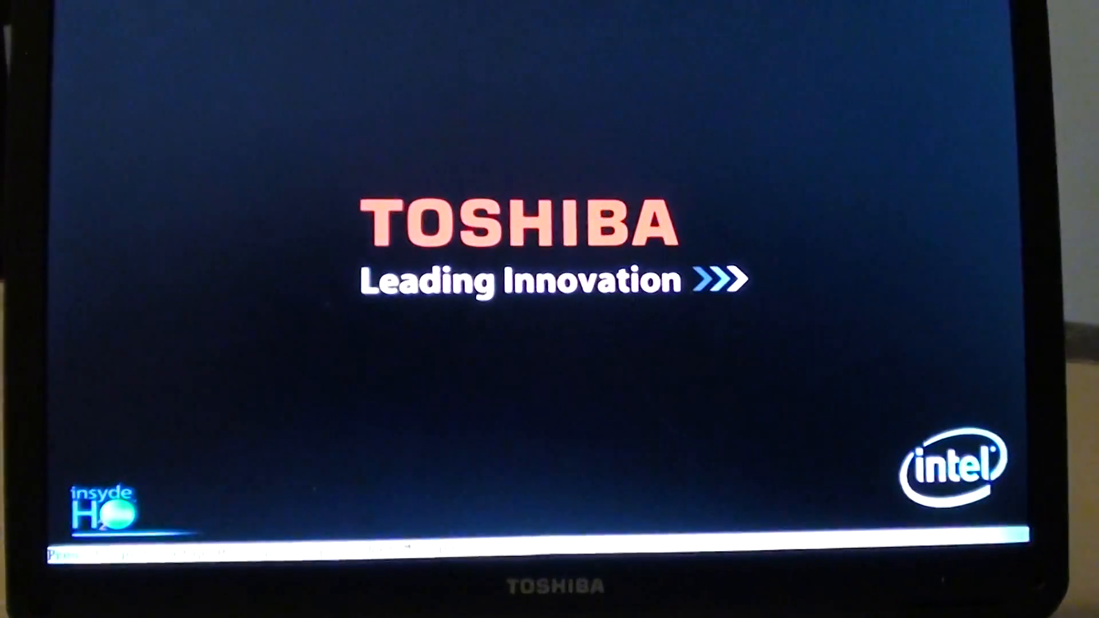